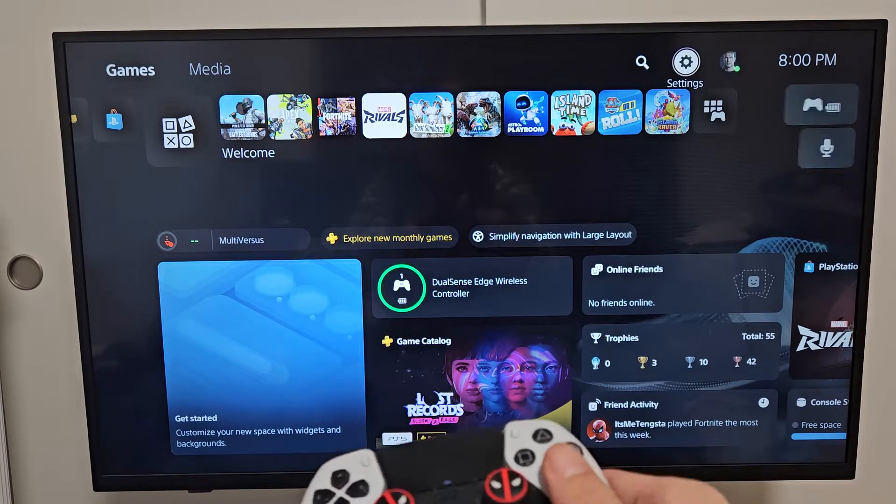
# Enter the console Settings menu from the home screen's gear icon.
pyautogui.click(684, 62)
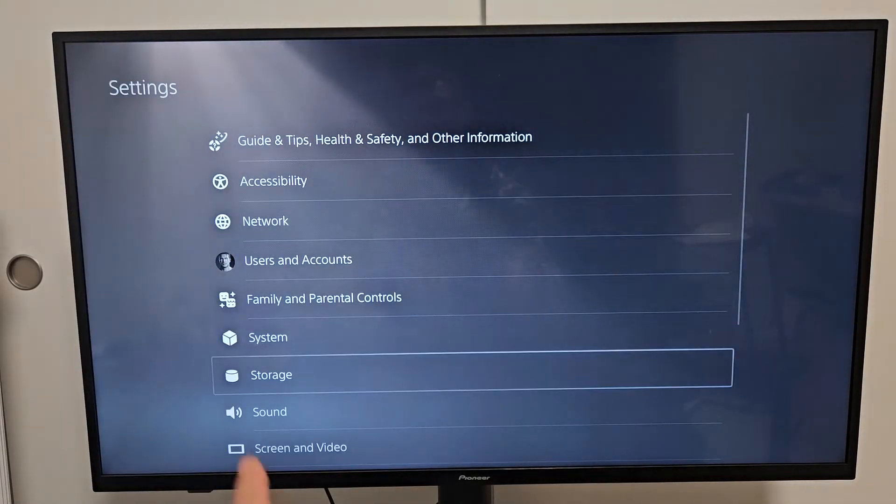
# Show the Storage page with 667.2 GB console storage and 55.47 GB free.
pyautogui.click(271, 374)
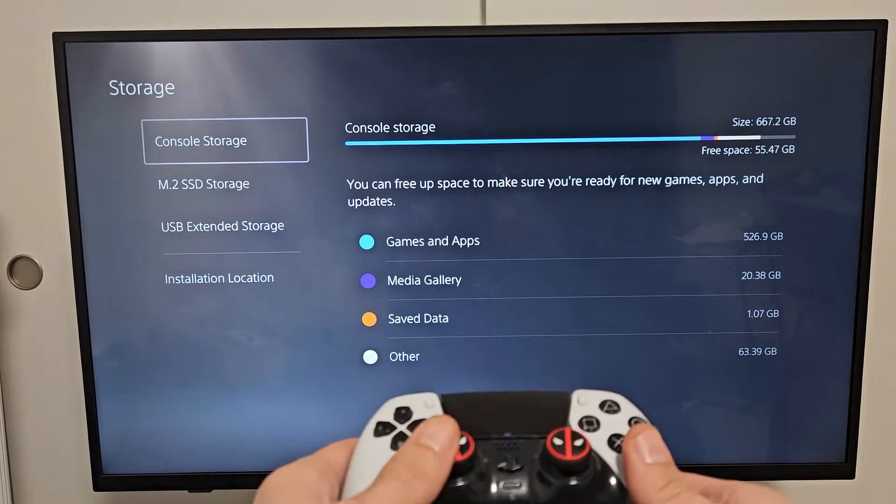
# View the WD_BLACK SN850P 2.01 TB M.2 SSD and bring up its Restart and Reformat warning.
pyautogui.click(218, 184)
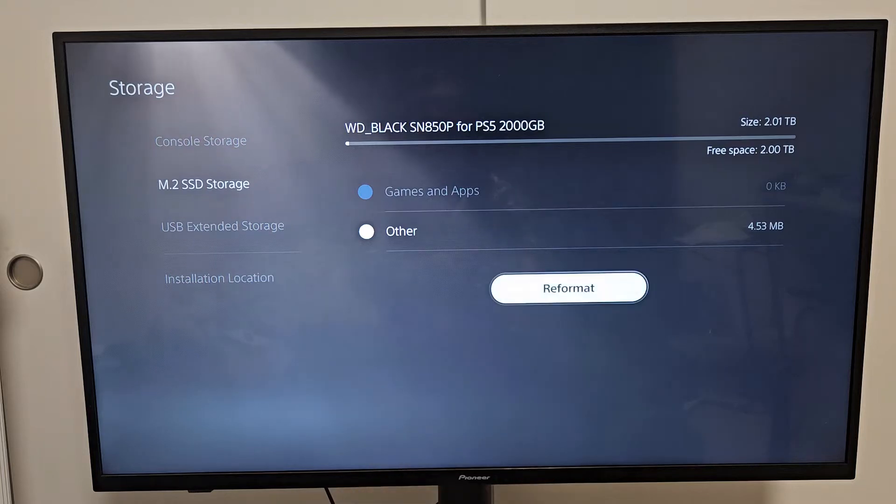
pyautogui.click(569, 288)
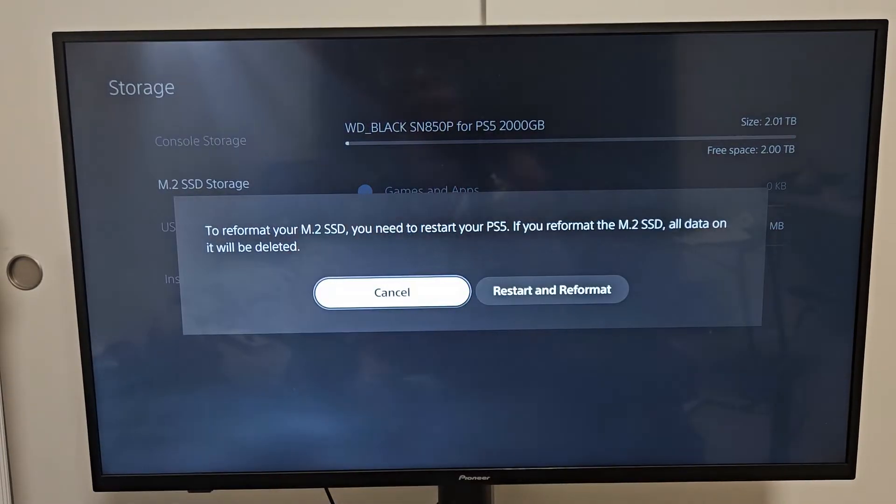